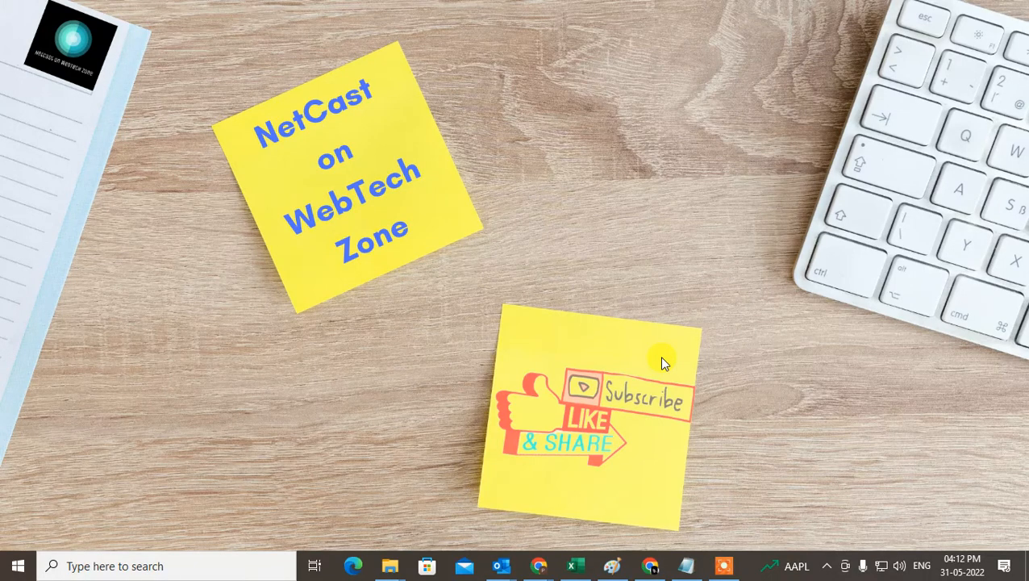
mouse_move(430, 71)
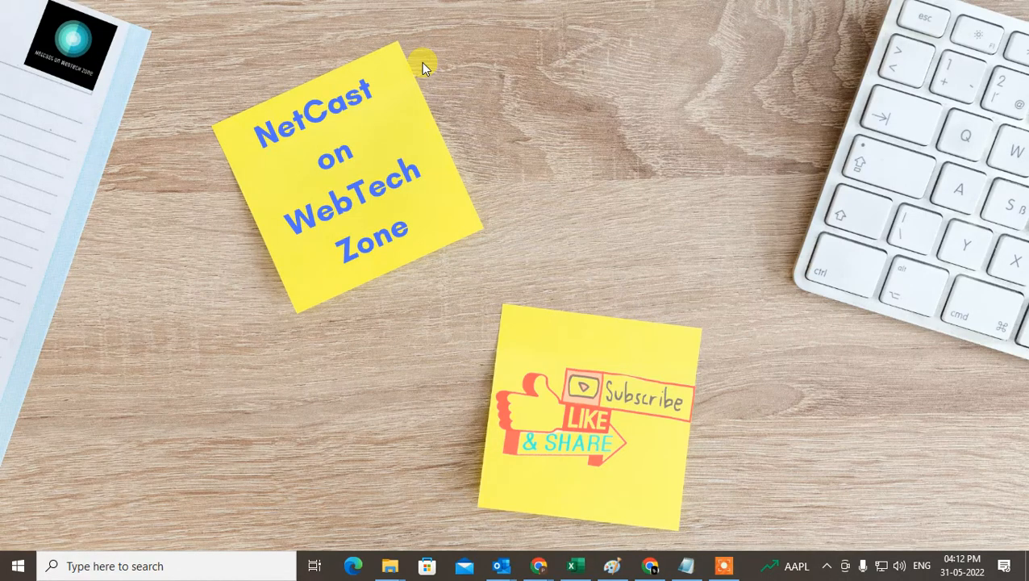
mouse_move(433, 63)
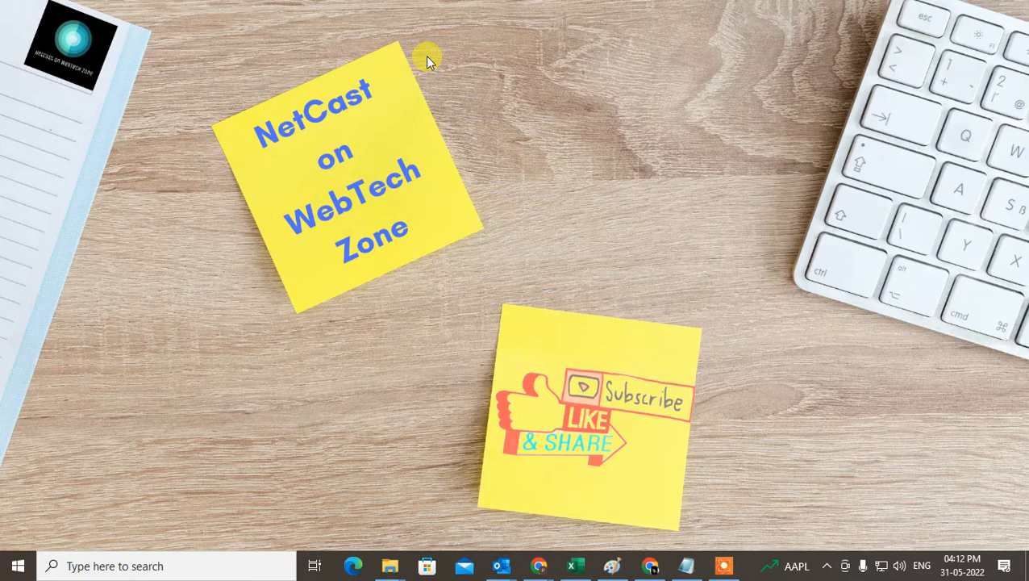
mouse_move(656, 371)
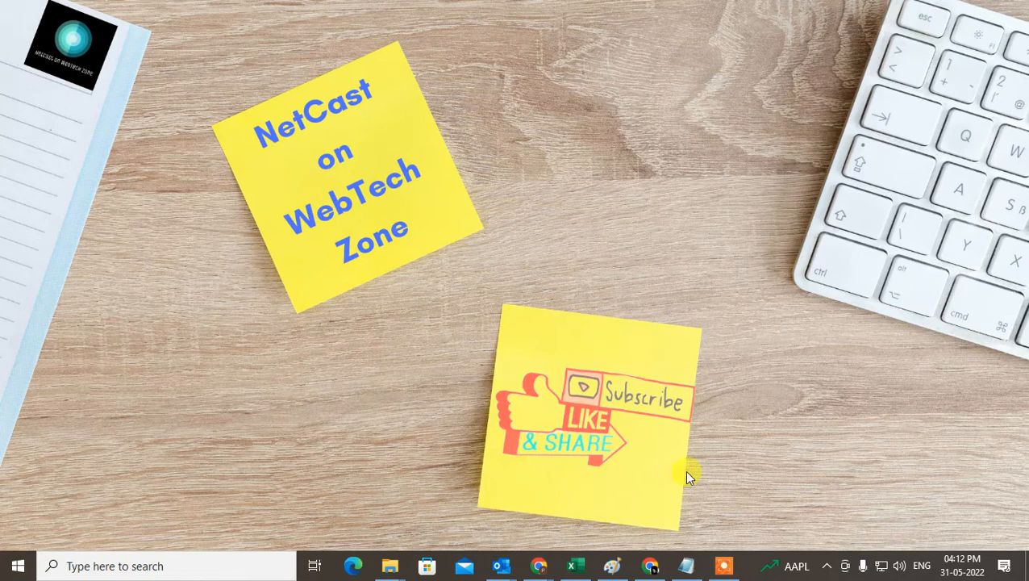
mouse_move(574, 526)
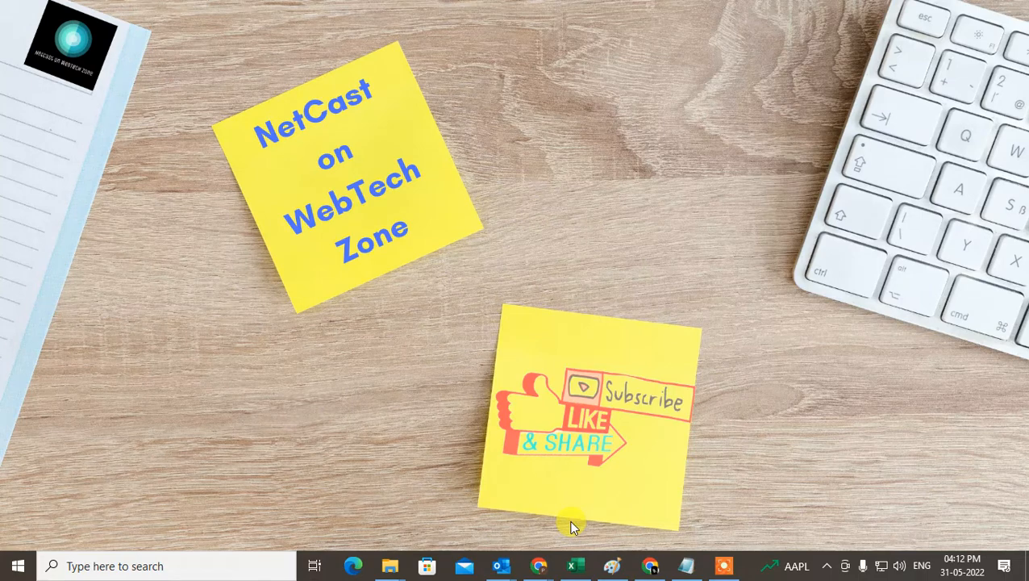
Bring up the Outlook inbox, briefly open the asdfsd email, then open the 'test' email
click(502, 565)
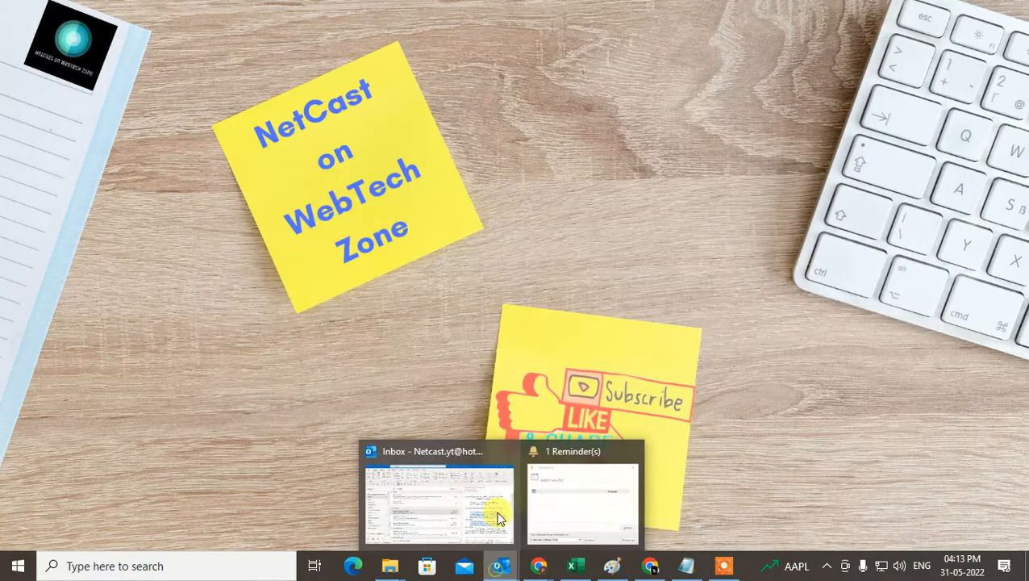
click(436, 504)
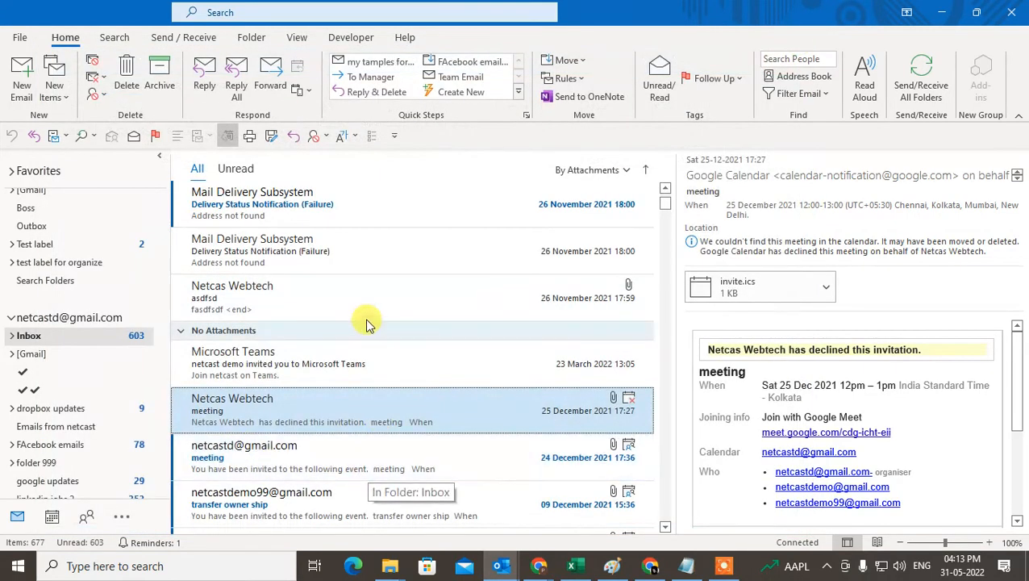
double_click(232, 296)
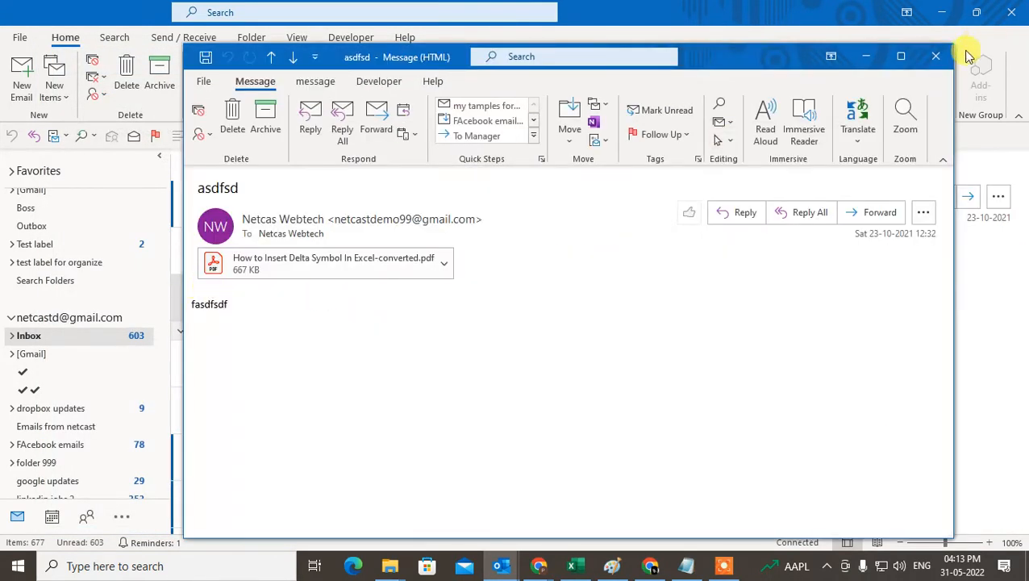
click(936, 54)
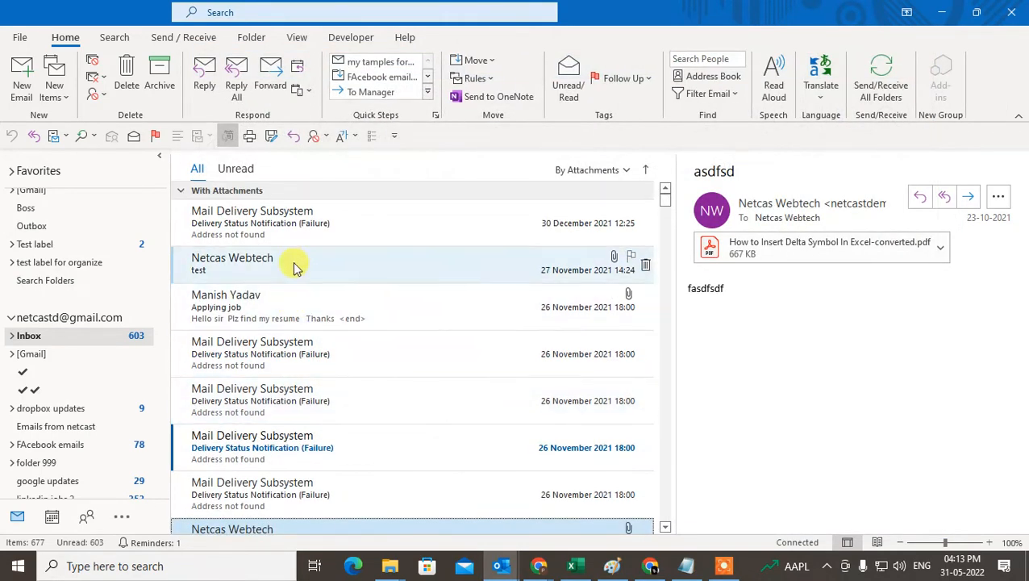
double_click(251, 263)
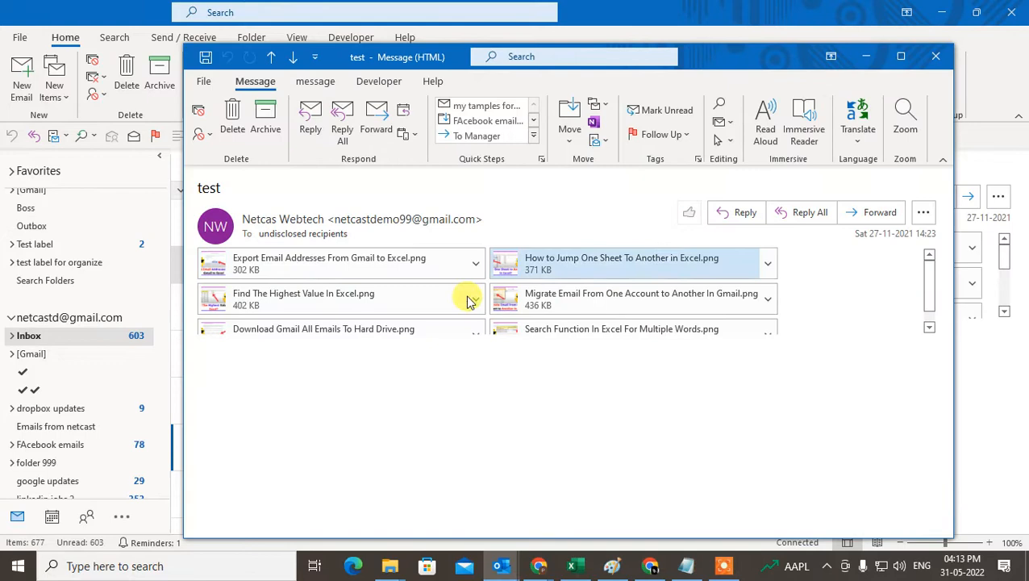
mouse_move(766, 55)
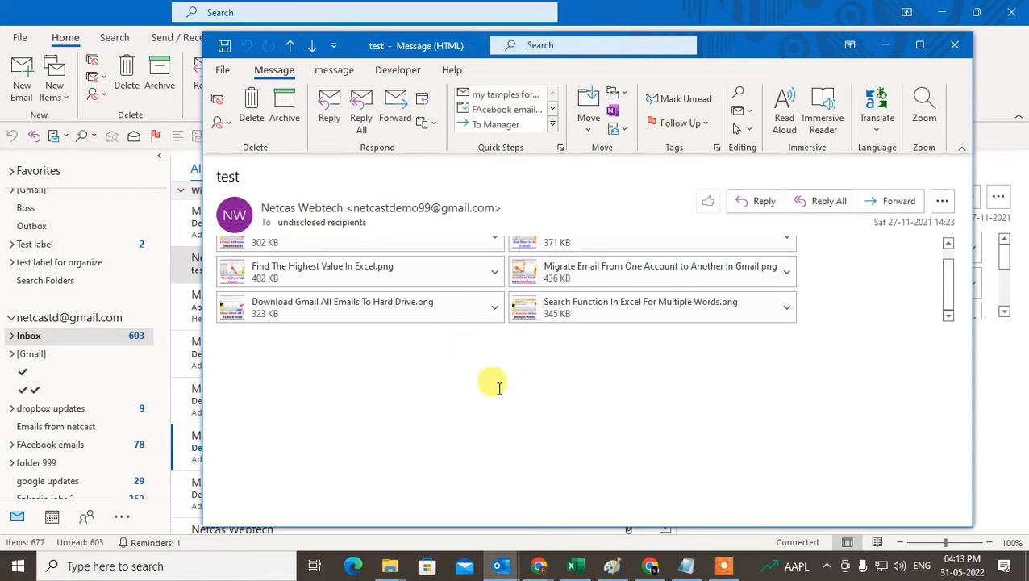
mouse_move(415, 301)
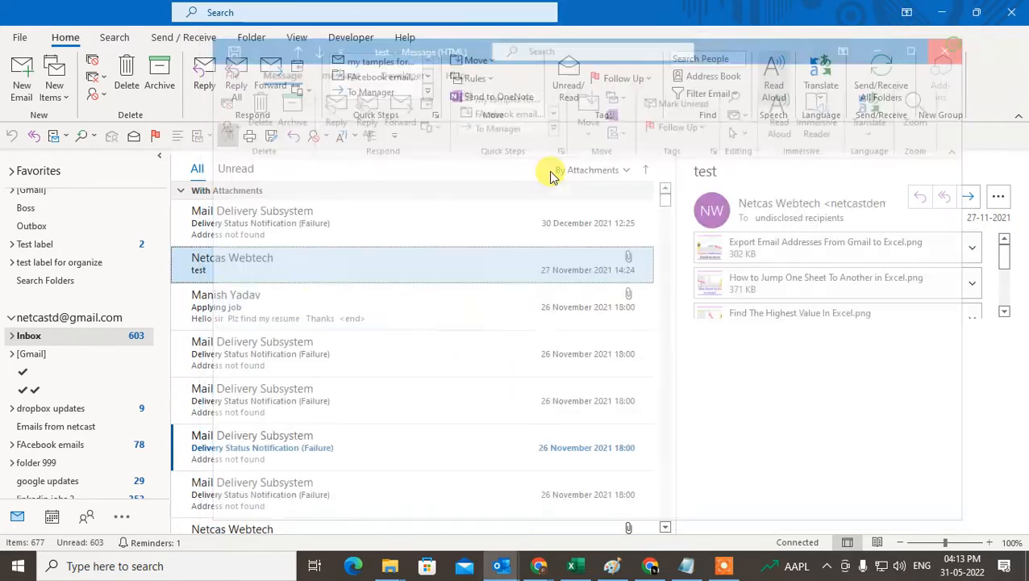
Create a new blank email and attach the 'test' email to it as an Outlook item
click(18, 68)
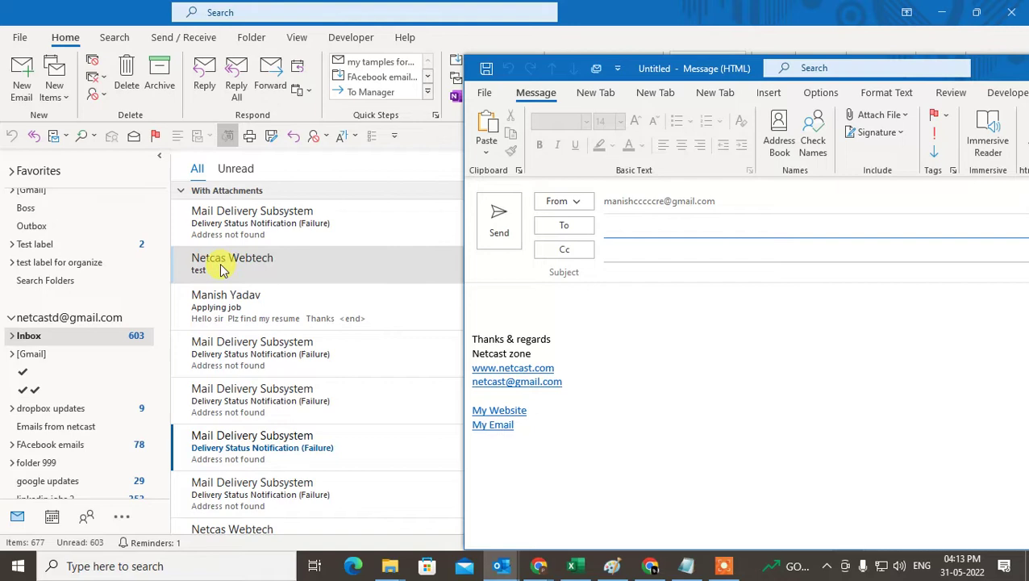
mouse_move(234, 272)
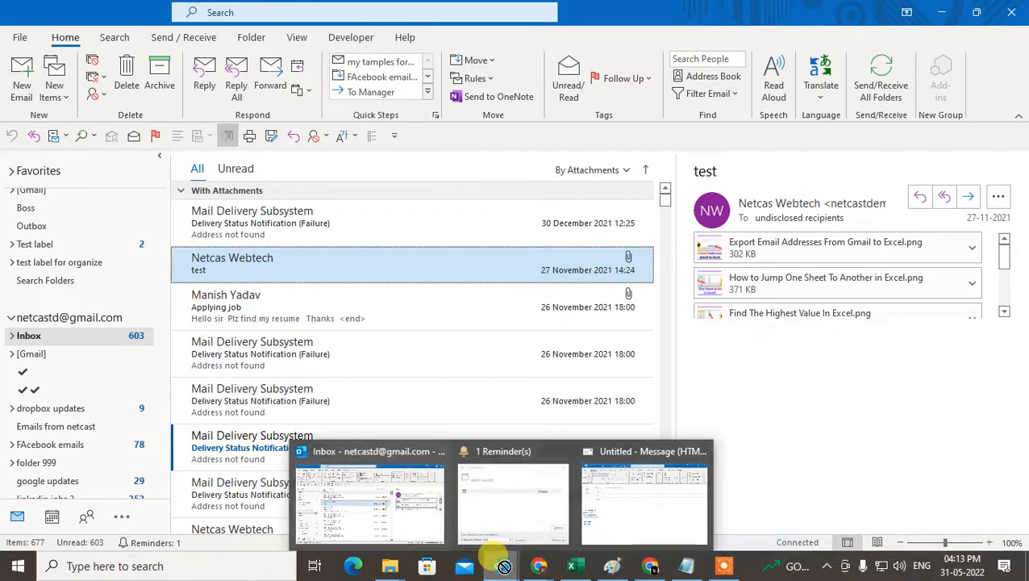
click(643, 500)
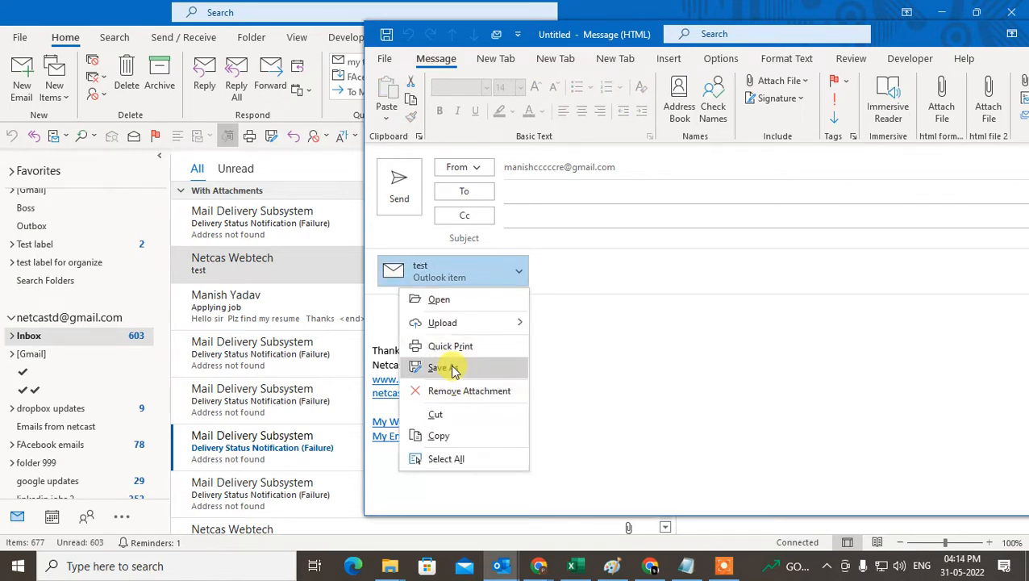
Save the attached 'test' email to Downloads as 'outlook emails to convert pdf'
click(437, 367)
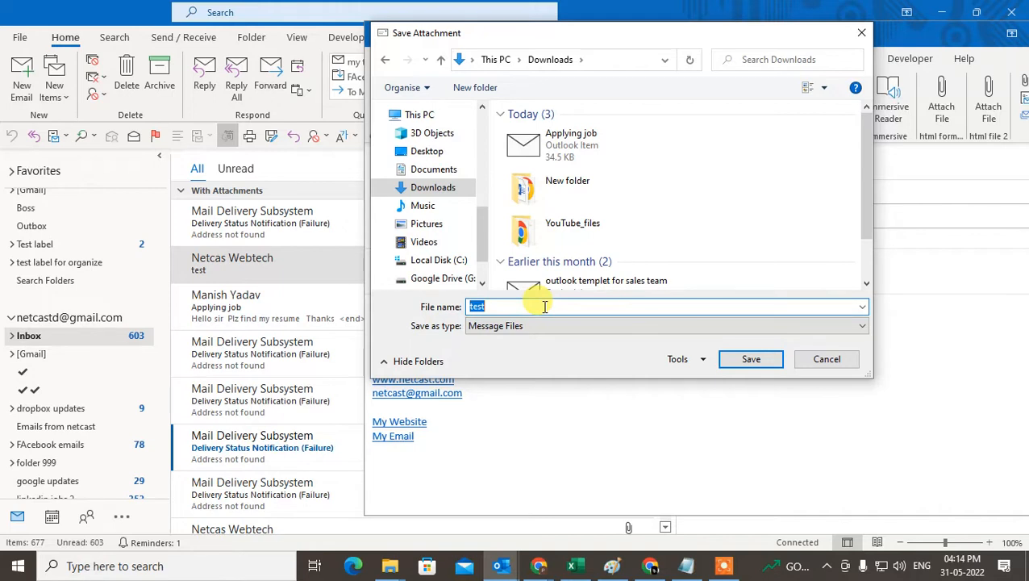
text(outl)
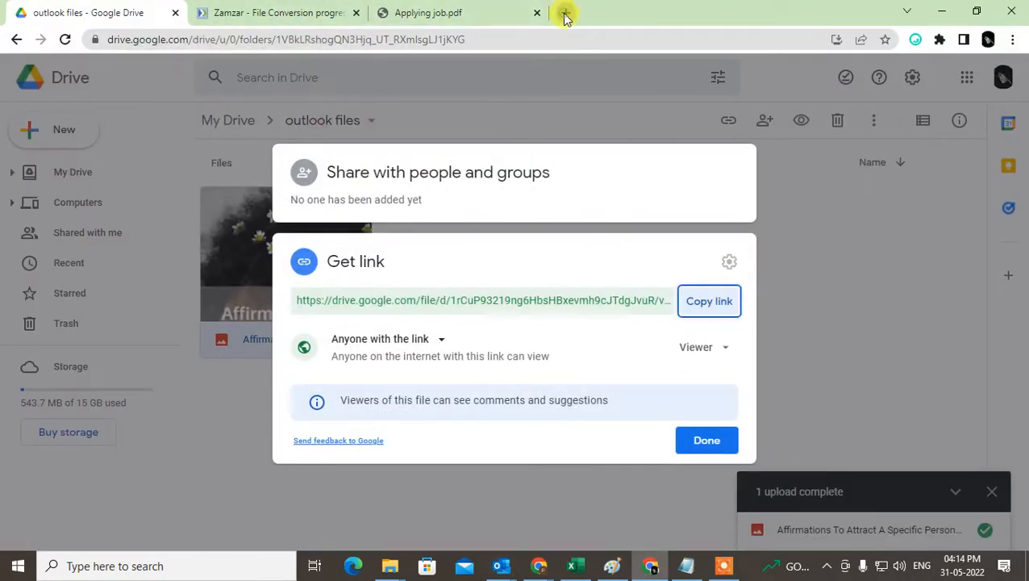
Open a new Google tab in Chrome and view the saved email file's properties
click(567, 15)
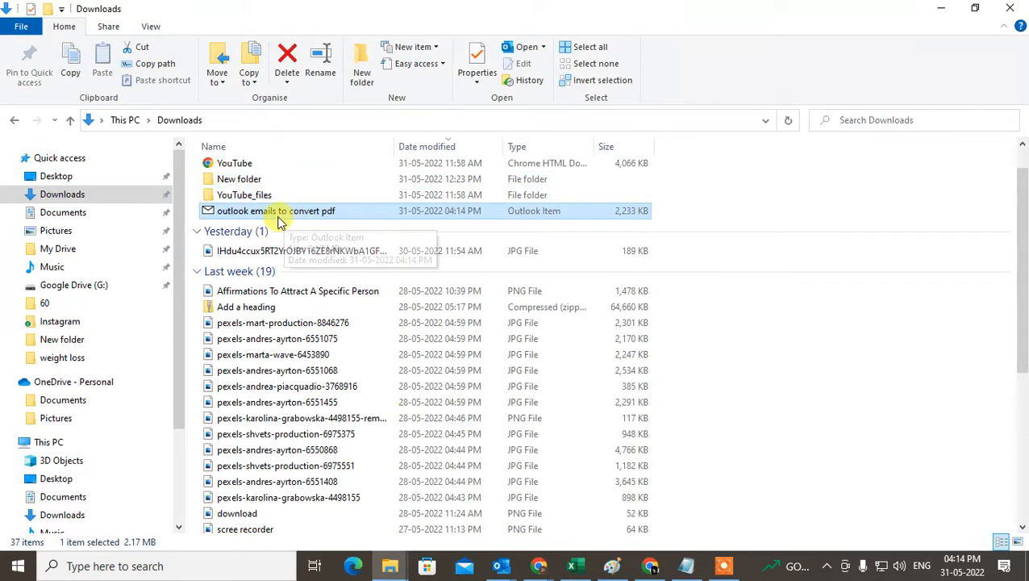
mouse_move(399, 218)
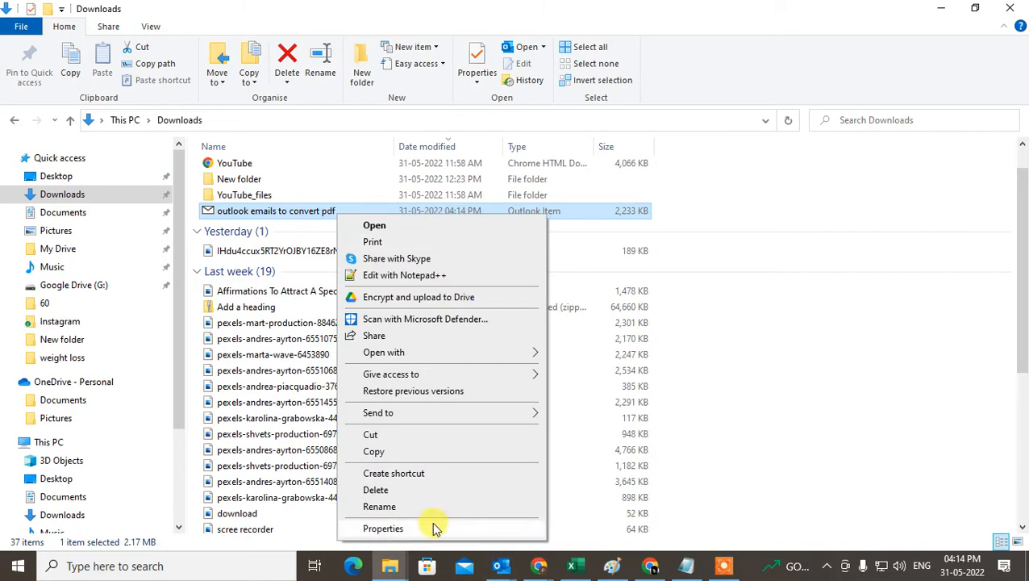
click(383, 527)
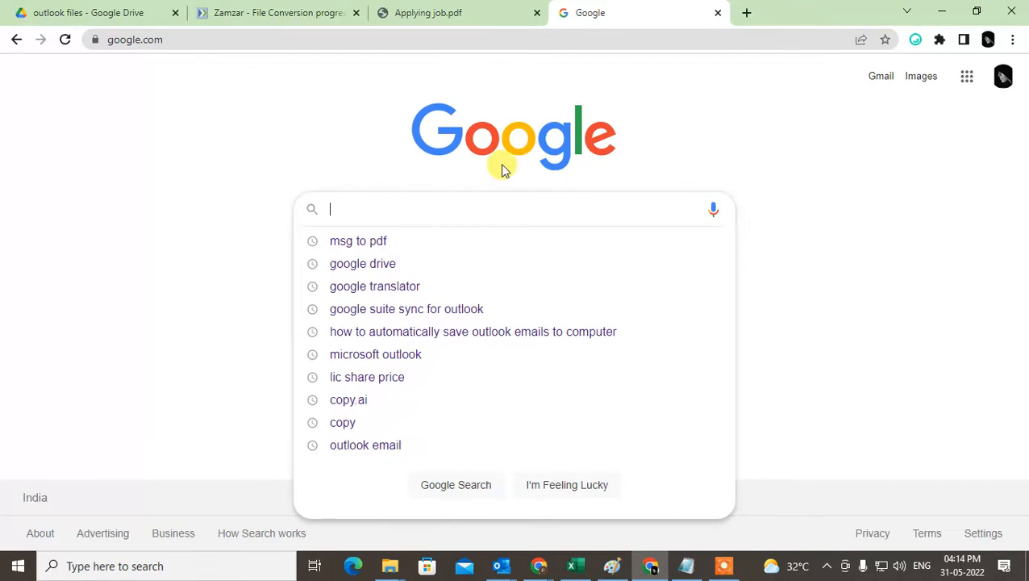
Search Google for 'msg to pdf' and open Zamzar's MSG to PDF converter
click(357, 240)
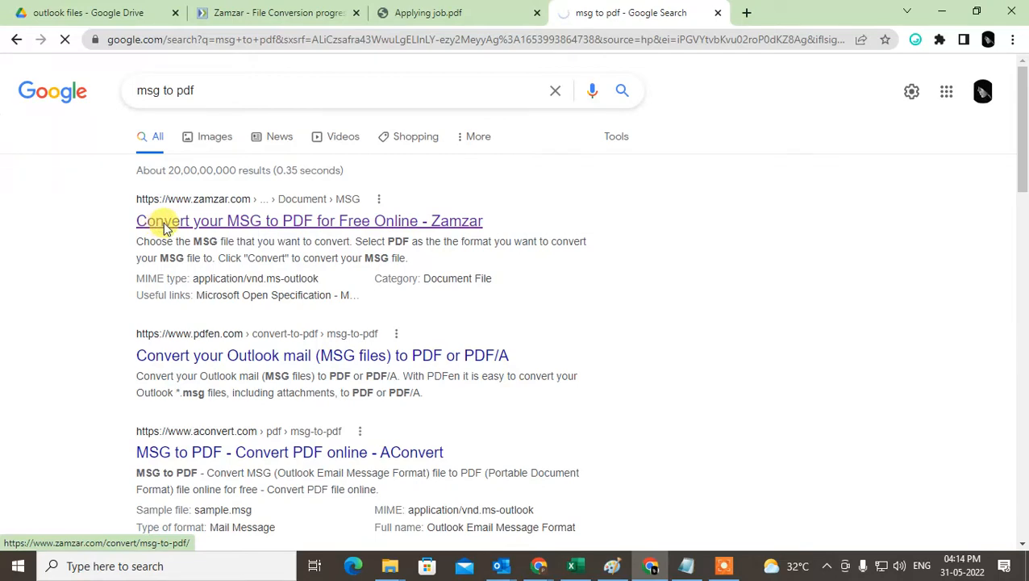
click(309, 220)
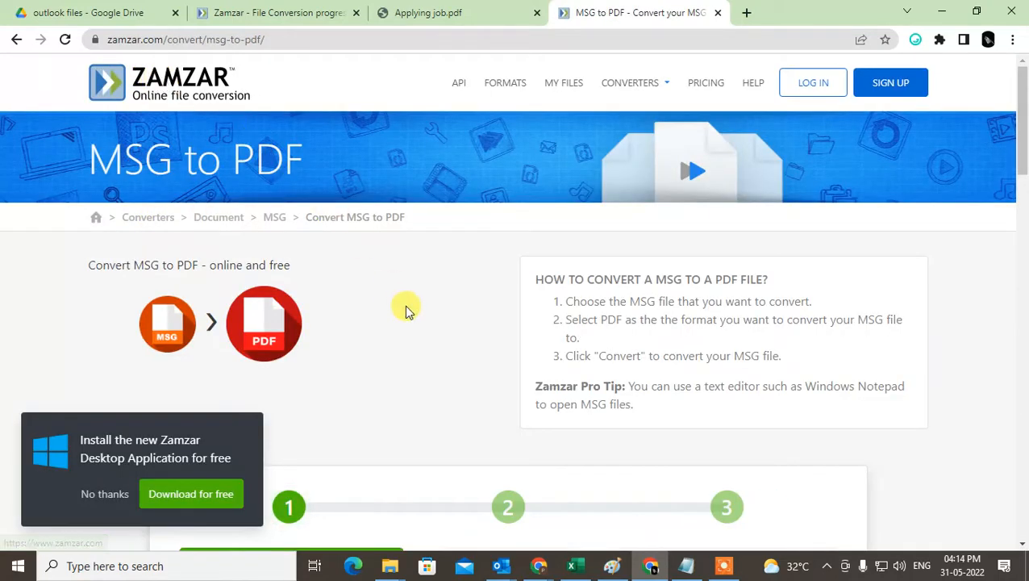
Upload 'outlook emails to convert pdf' to Zamzar and start the PDF conversion
scroll(down, 3)
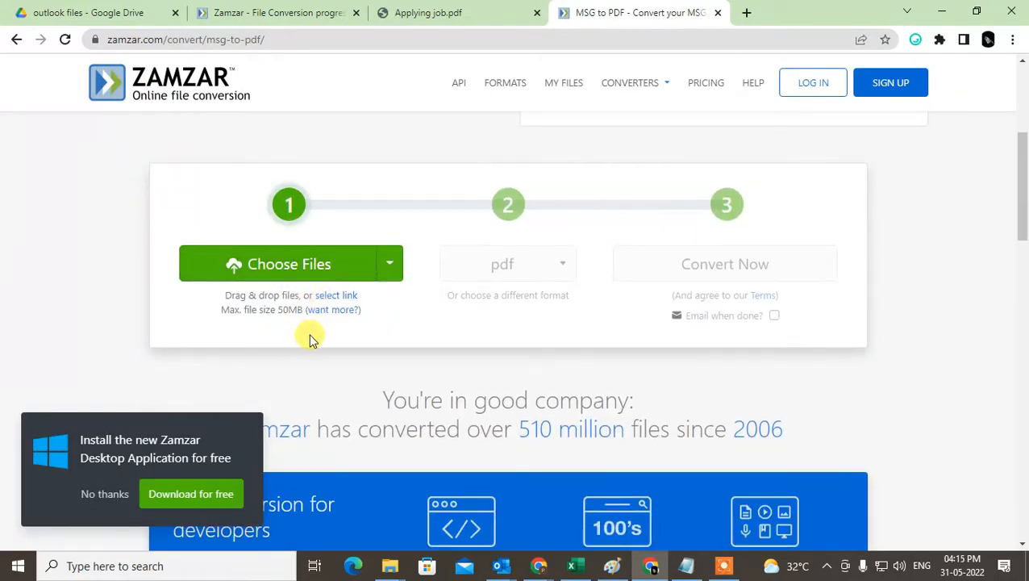
mouse_move(304, 275)
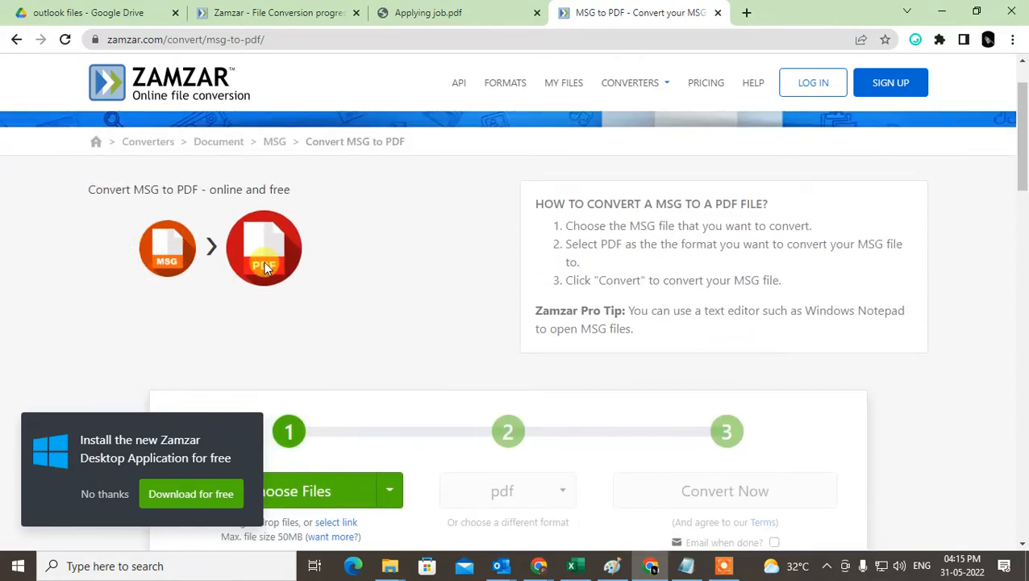
click(292, 490)
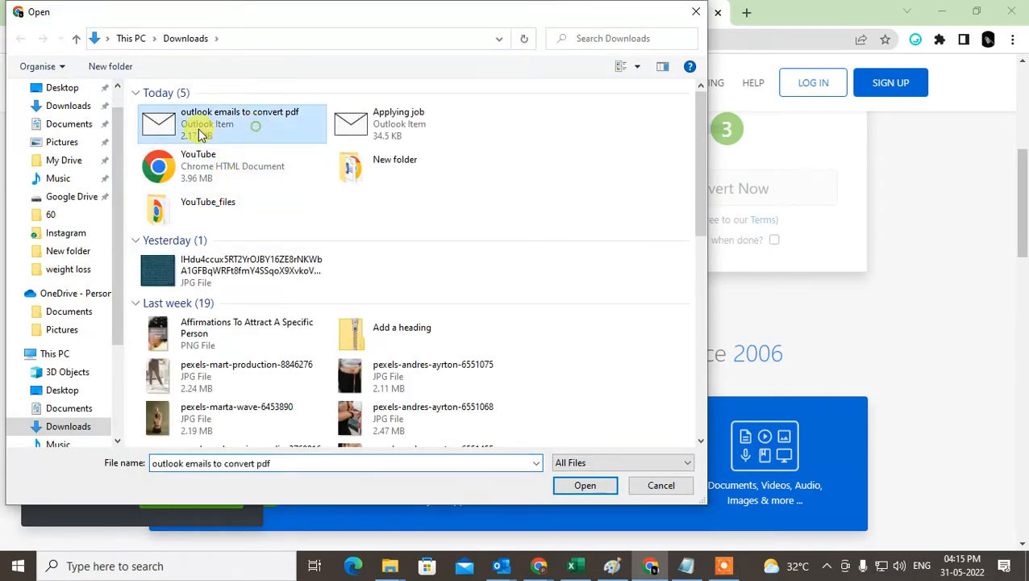
click(584, 484)
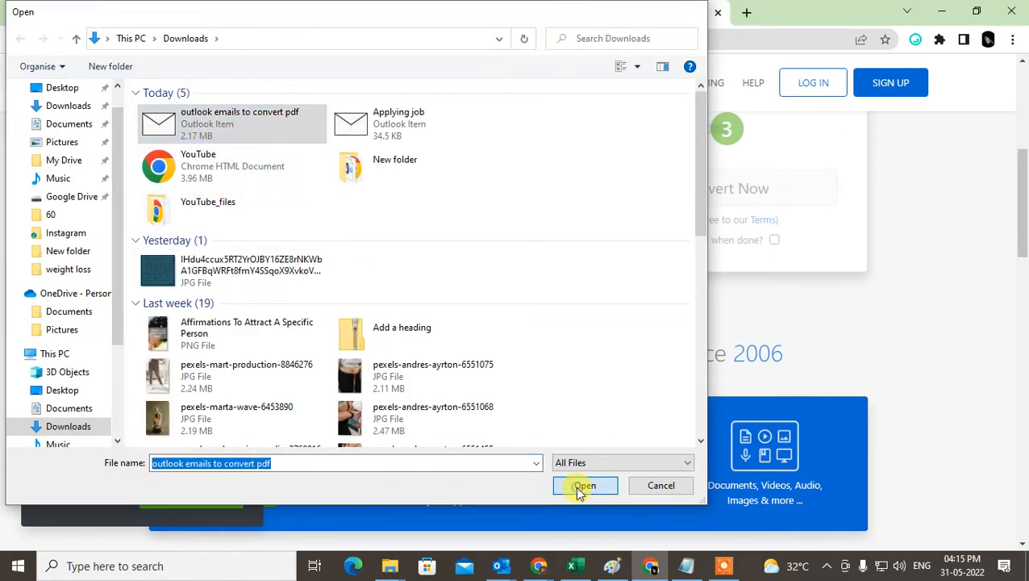
click(586, 485)
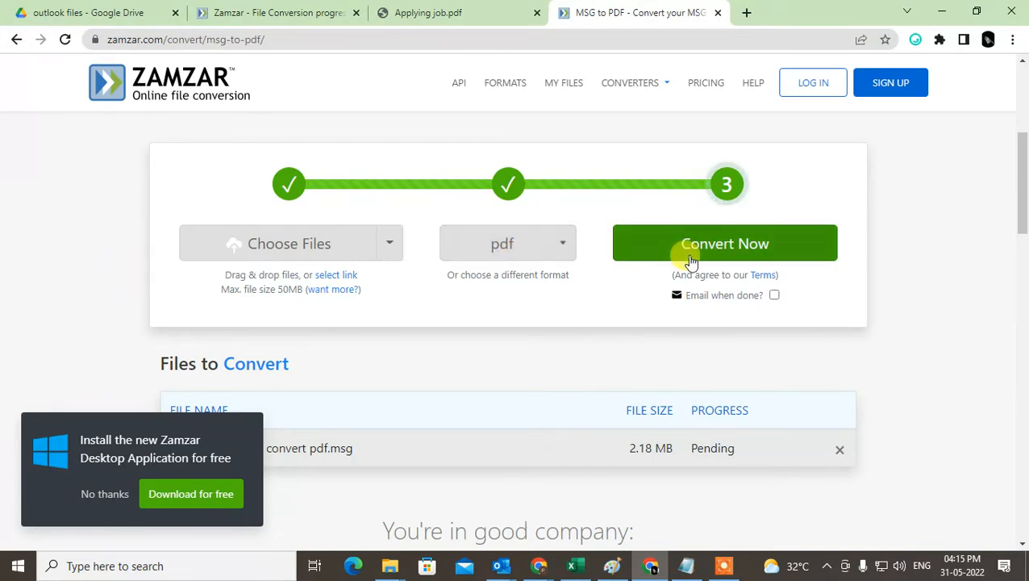
click(725, 243)
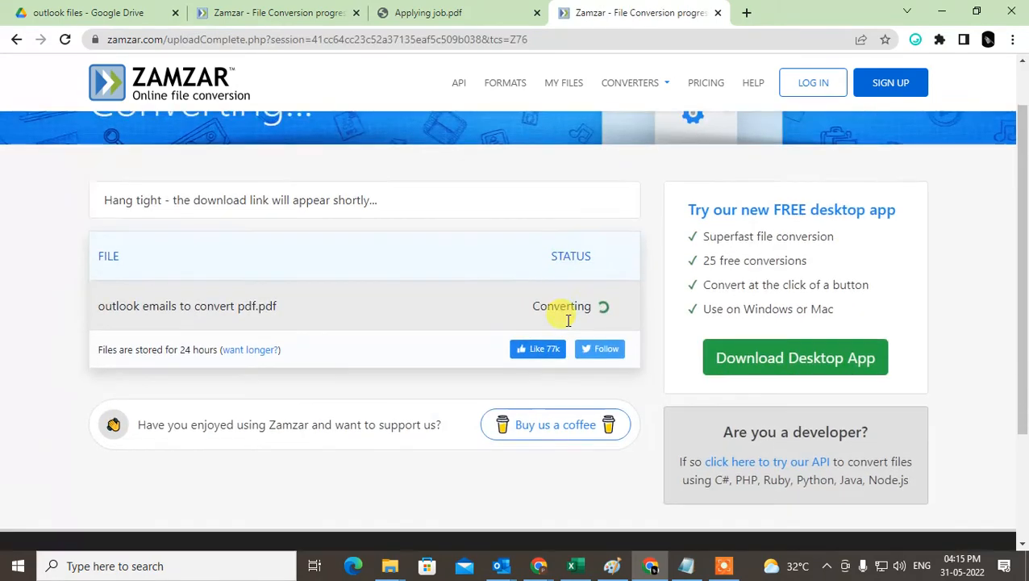
Download 'outlook emails to convert pdf.pdf' from Zamzar and open it in Chrome
scroll(down, 3)
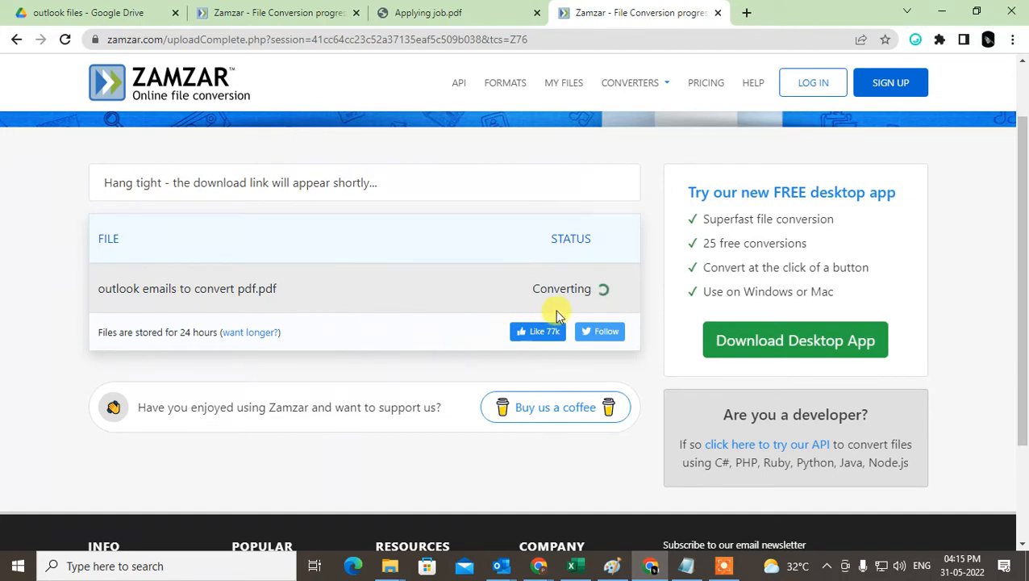
mouse_move(332, 424)
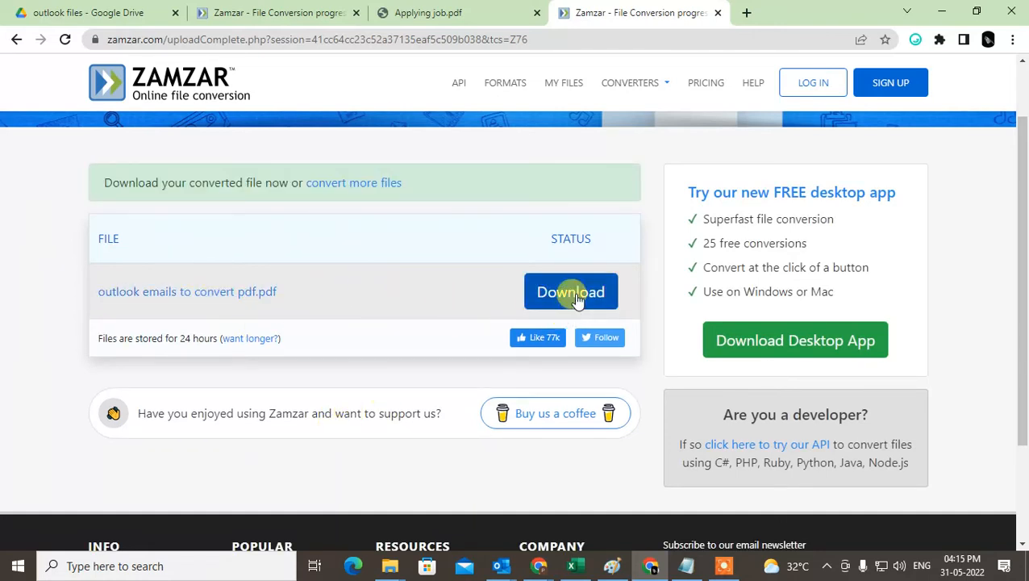
click(571, 292)
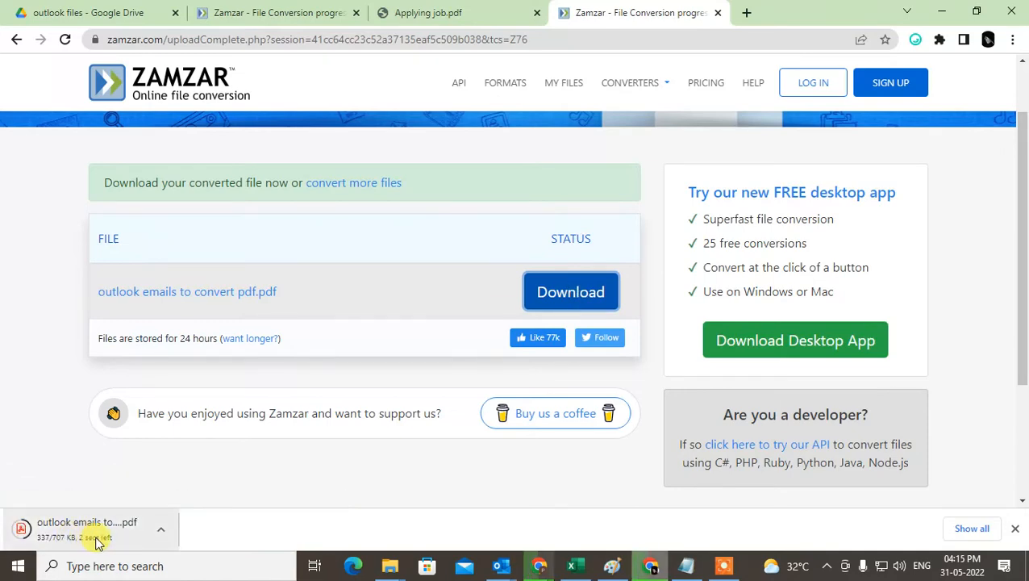
click(89, 530)
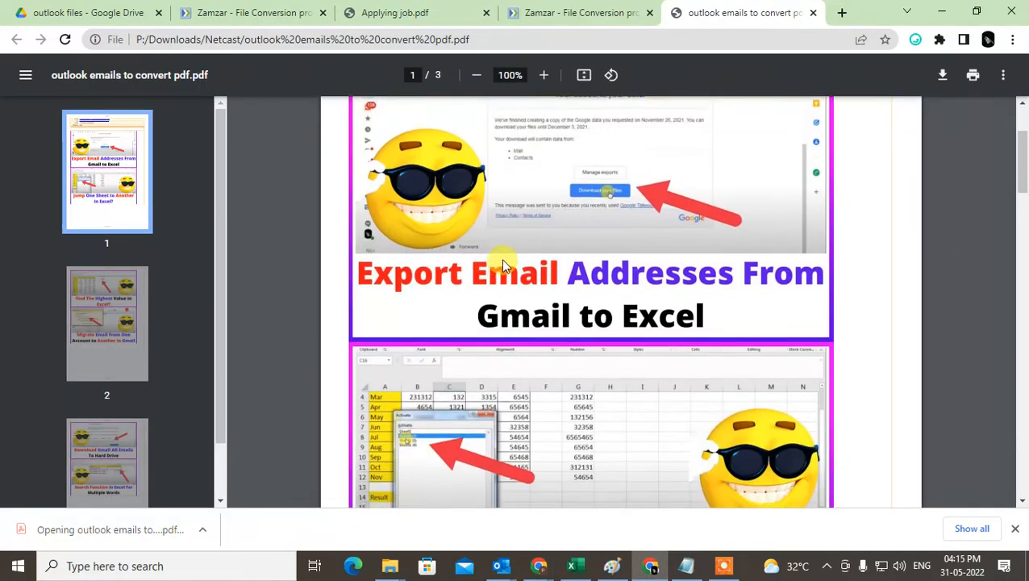
scroll(down, 3)
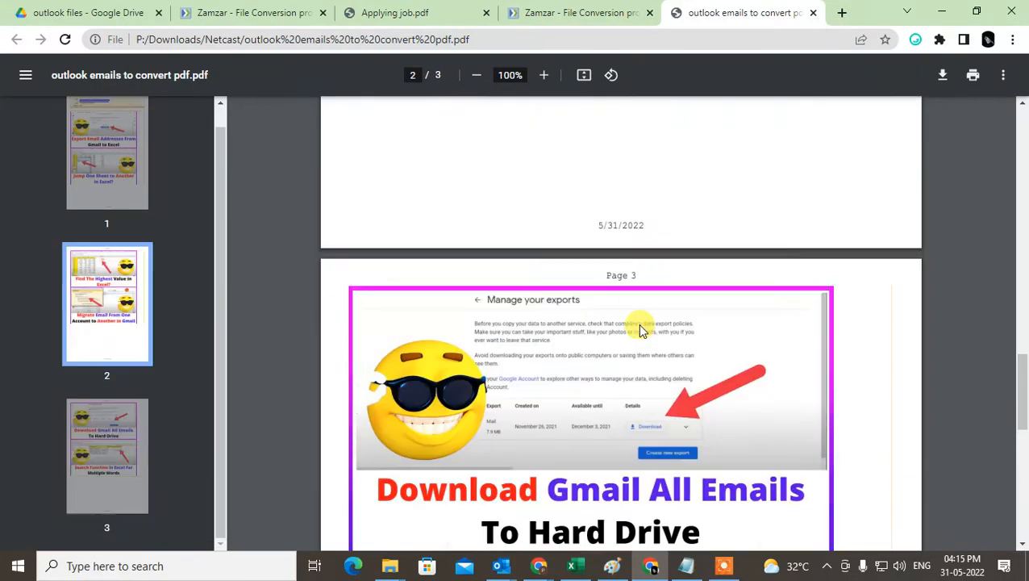
scroll(down, 3)
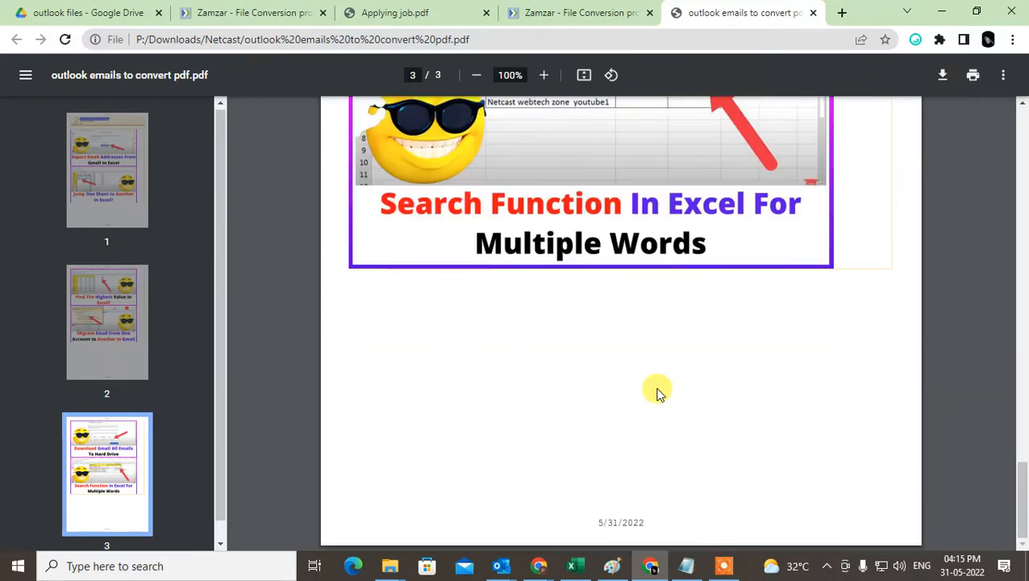
click(107, 170)
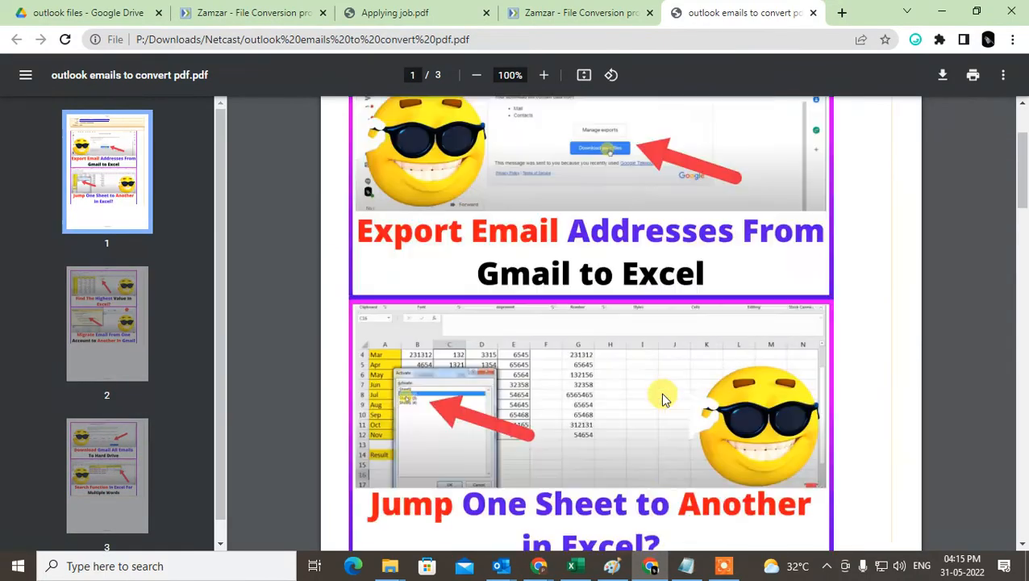
scroll(down, 3)
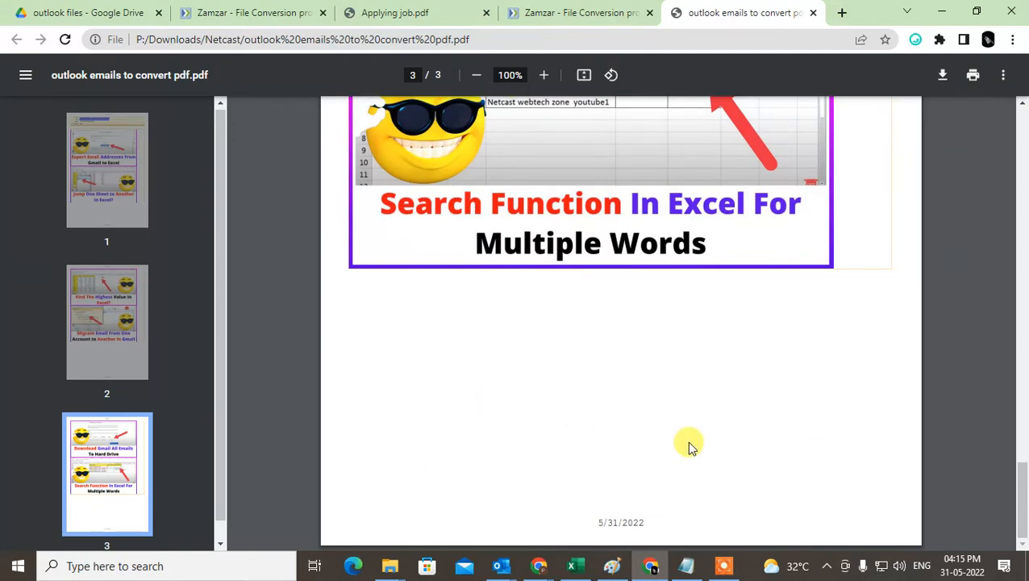
click(106, 169)
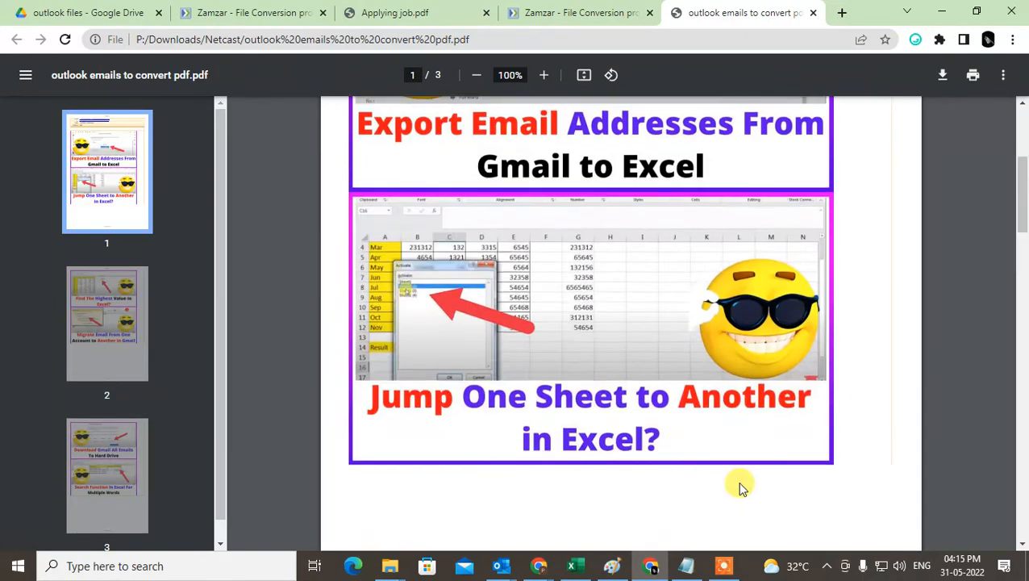